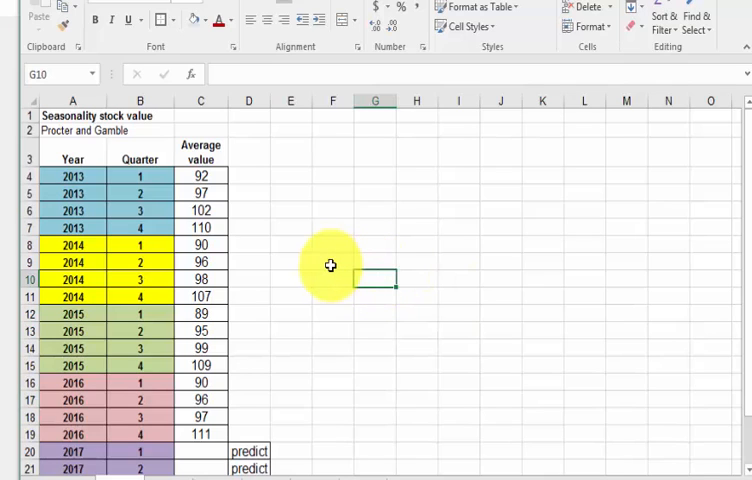
Step: Insert a line chart of the sixteen quarterly average values, titled with the company name
left_click(332, 210)
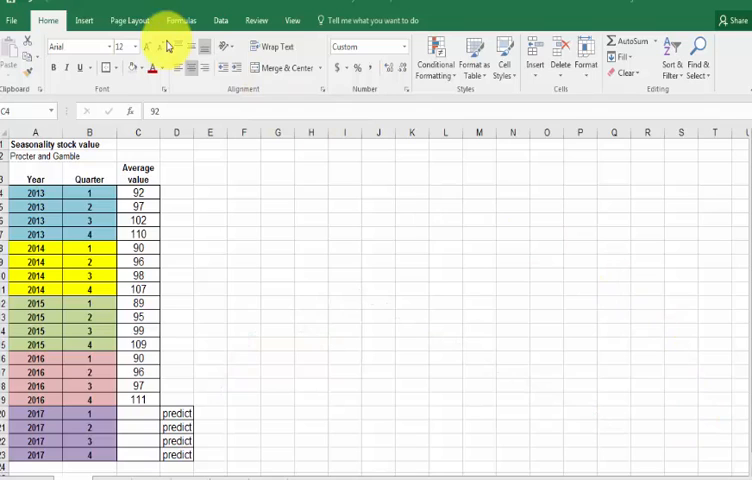
left_click(84, 20)
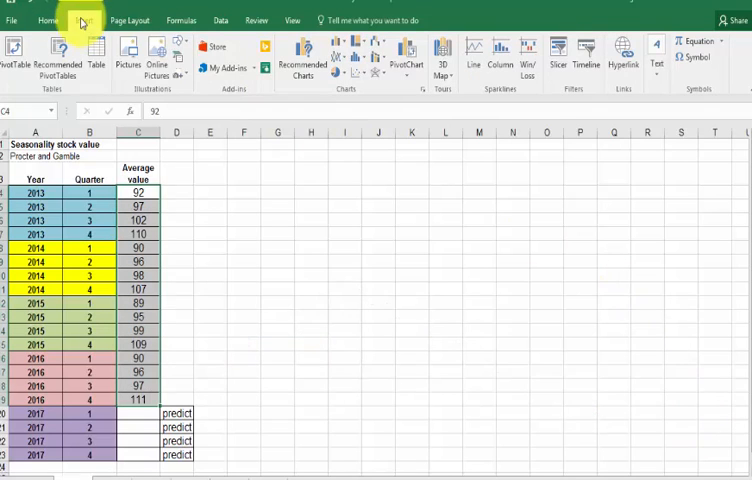
left_click(332, 52)
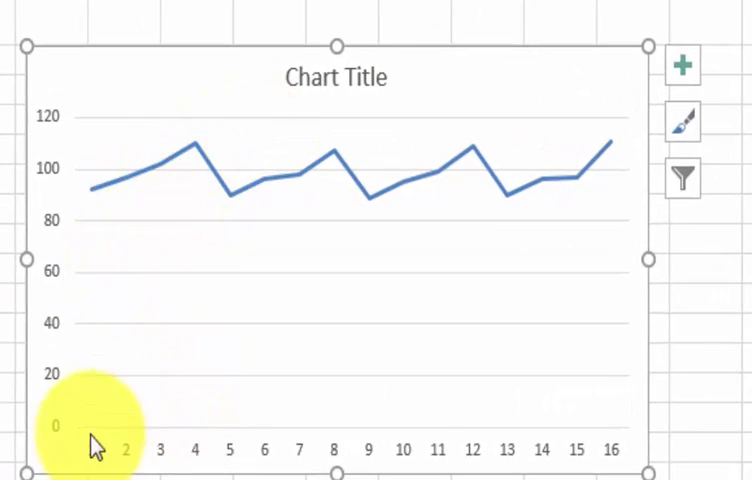
mouse_move(204, 344)
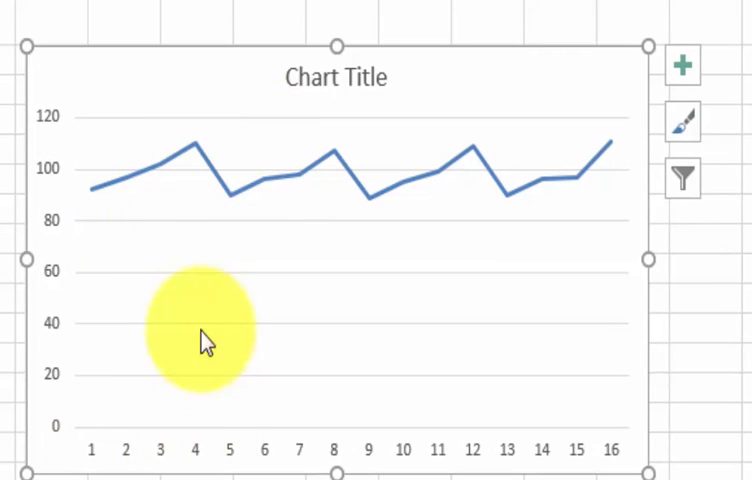
mouse_move(350, 164)
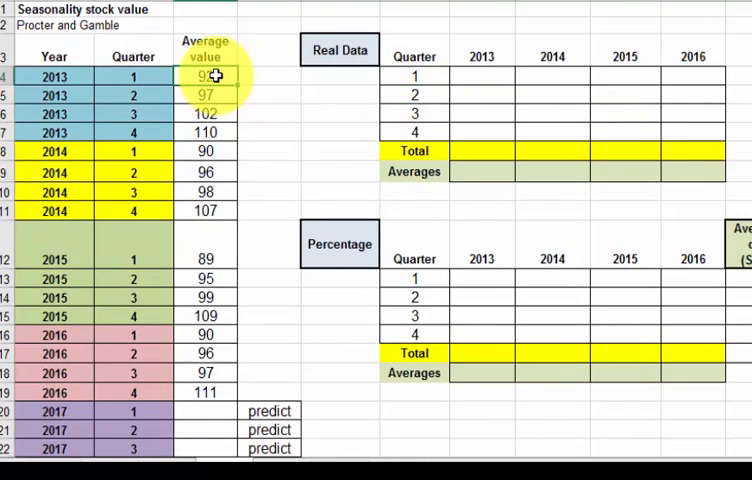
Step: Copy the four 2013 average values into the 2013 column of the Real Data table
left_click_drag(206, 76, 206, 132)
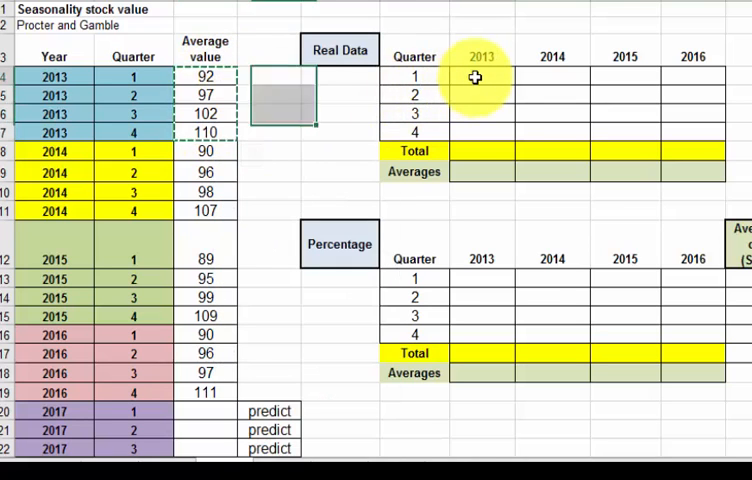
right_click(468, 76)
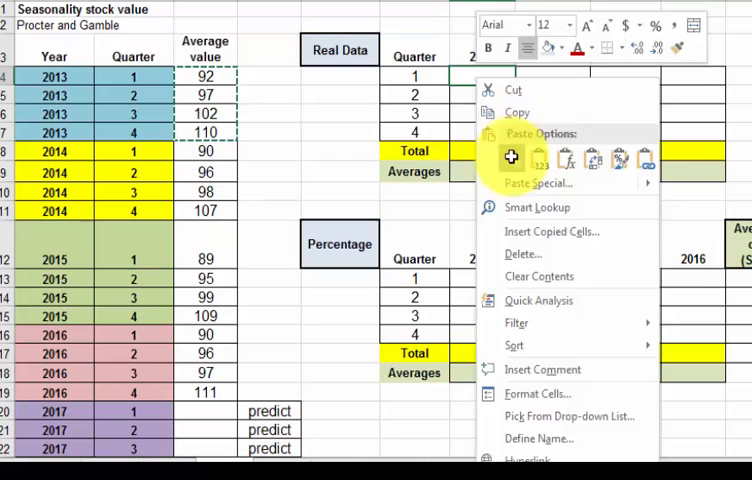
left_click(512, 156)
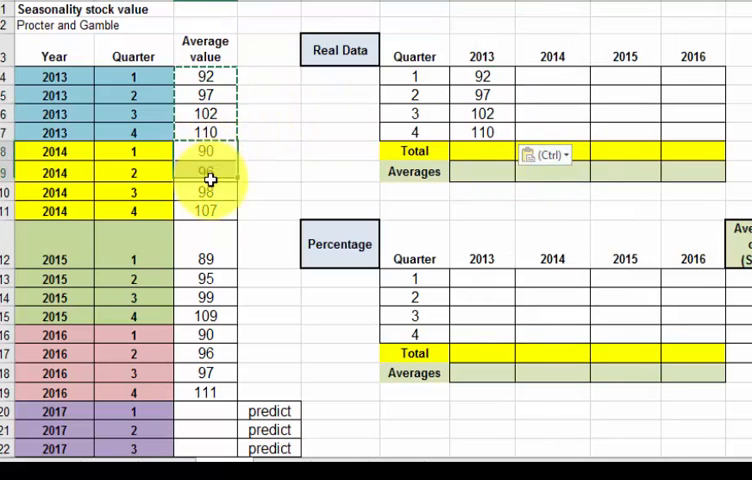
Step: Copy the four 2014 average values into the 2014 column of the Real Data table
right_click(210, 180)
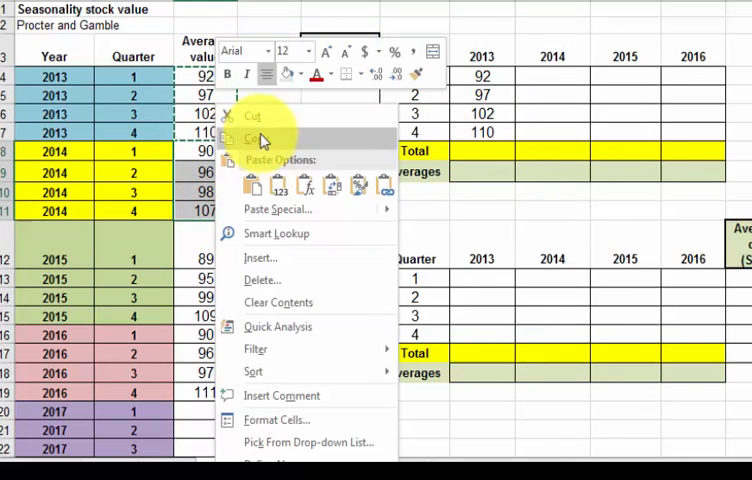
left_click(544, 76)
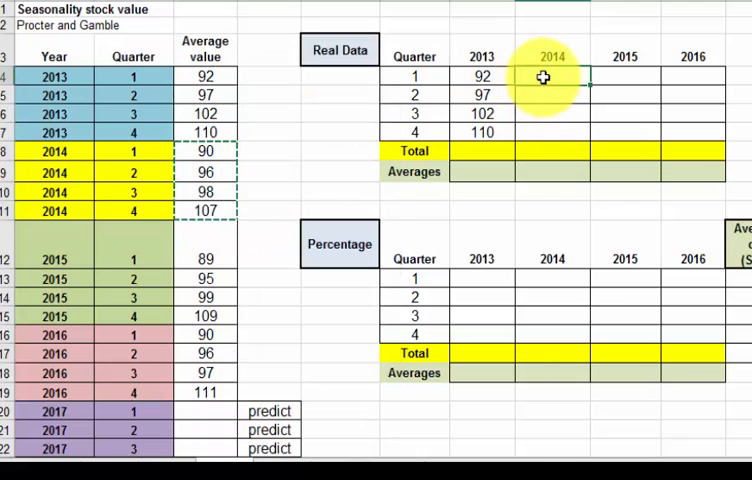
key("ctrl+v")
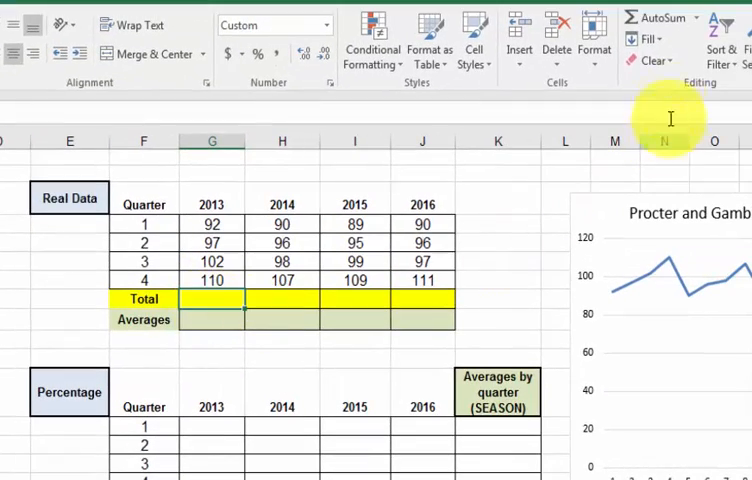
Step: Enter a SUM of the four 2013 quarter values in the Total row
type("=SUM(G3:G7)")
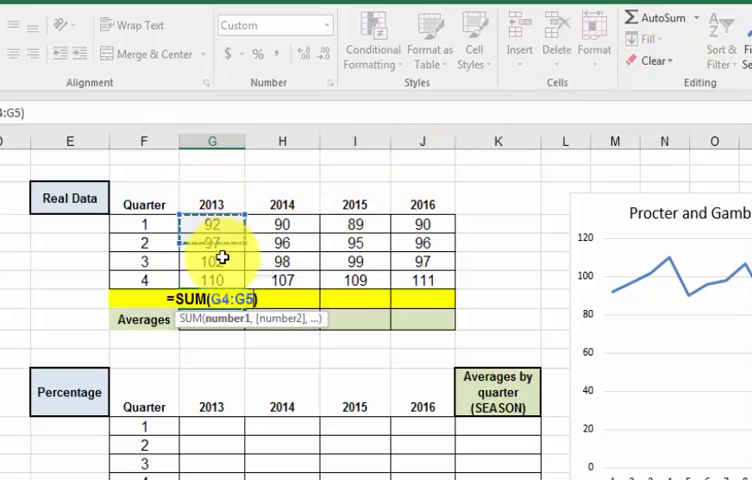
left_click_drag(212, 224, 212, 280)
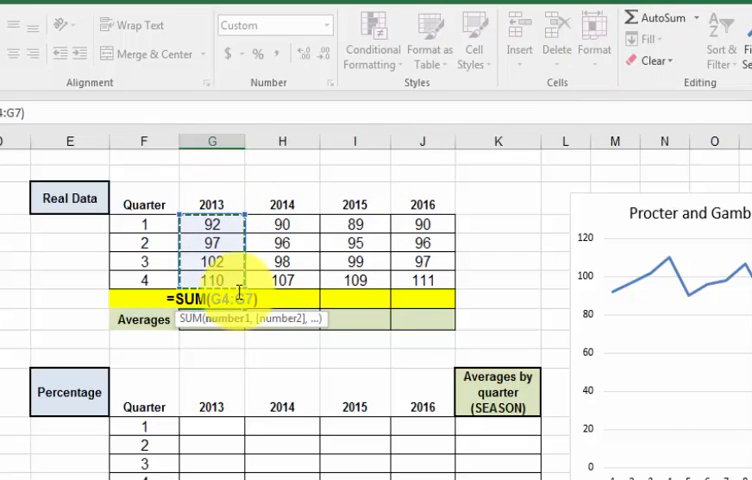
key("Enter")
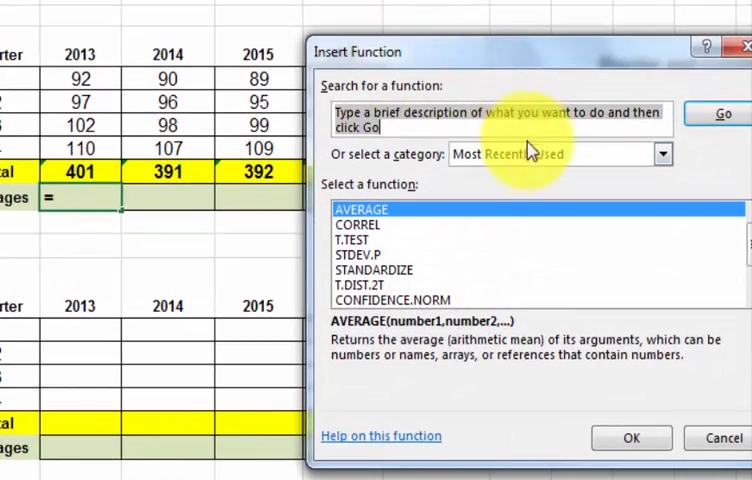
Step: Add an AVERAGE of the 2013 quarters and fill it across to 2016
left_click(662, 152)
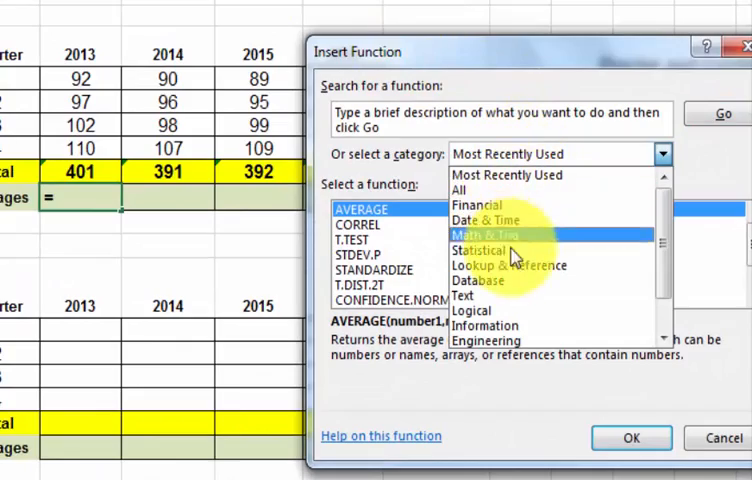
left_click(482, 250)
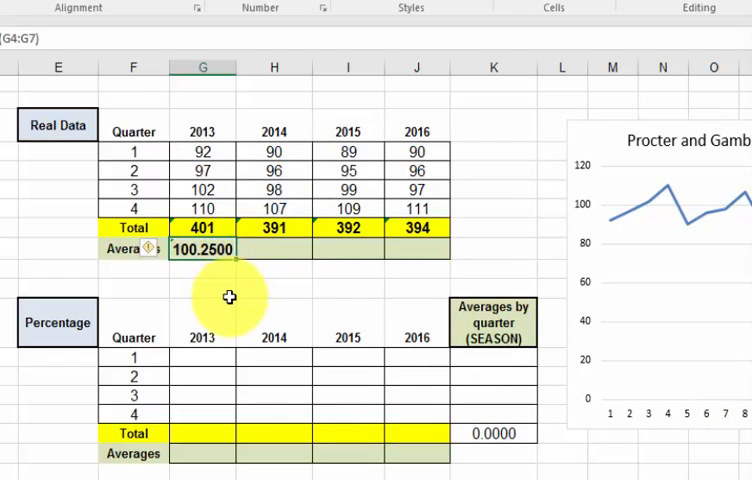
mouse_move(228, 252)
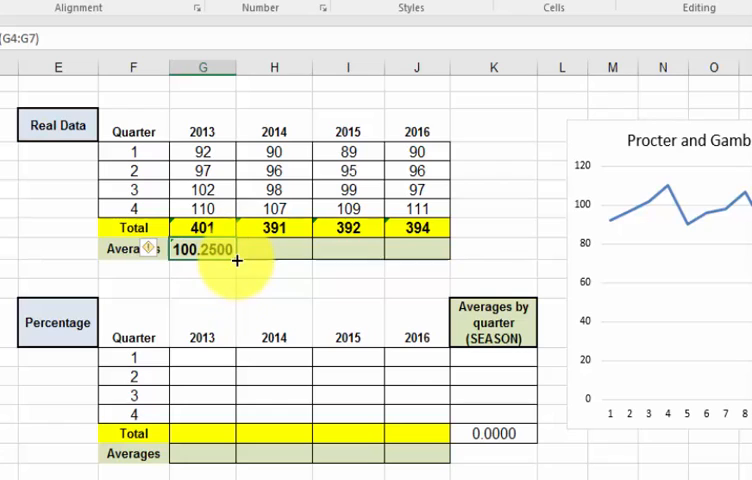
left_click_drag(202, 248, 420, 248)
type("=")
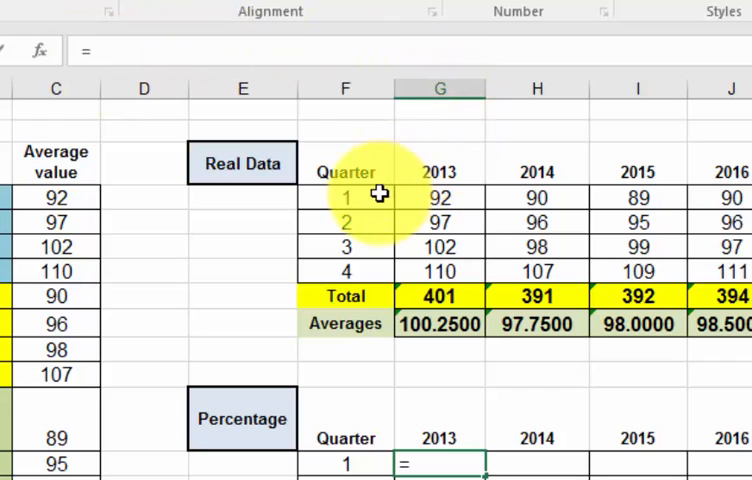
Step: Compute the 2013 quarter ratios to the year average with a row-locked $9 divisor, filled down
left_click(440, 196)
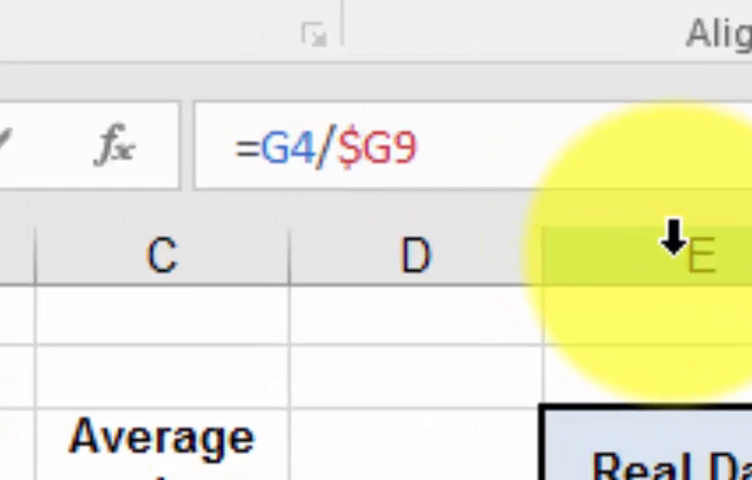
left_click(404, 150)
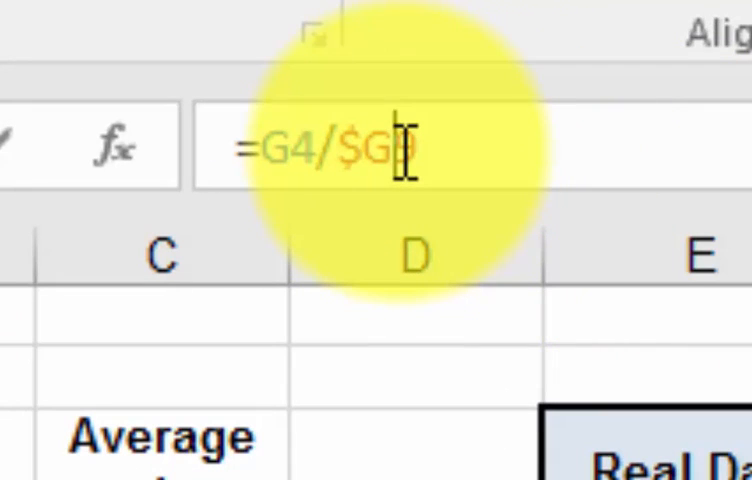
type("$9")
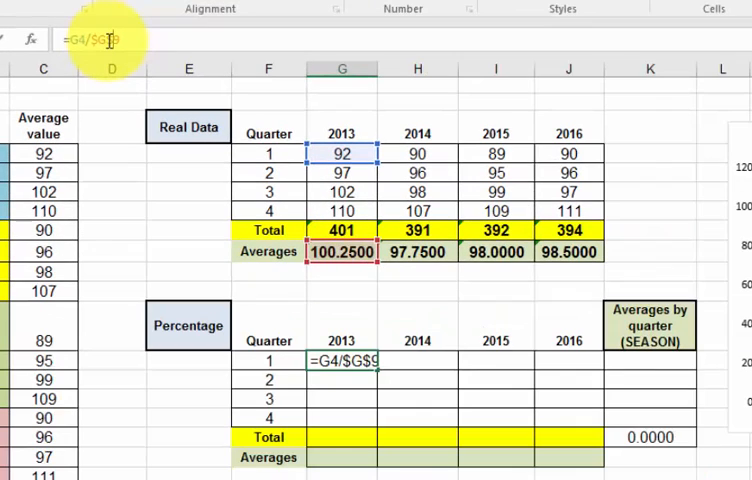
key("Enter")
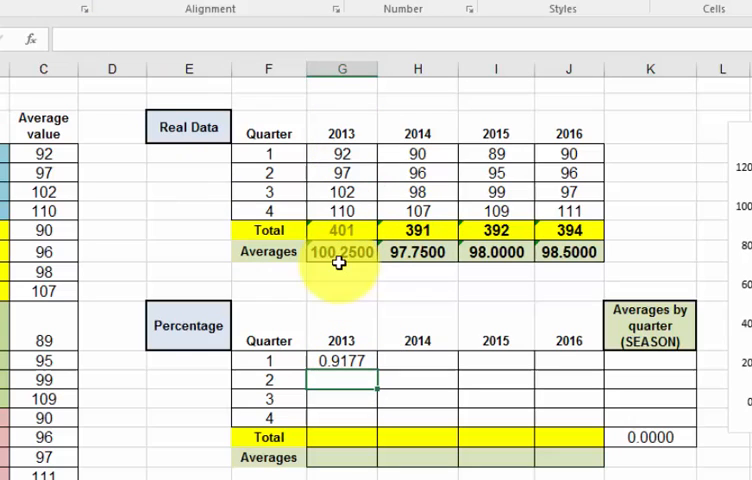
left_click(342, 360)
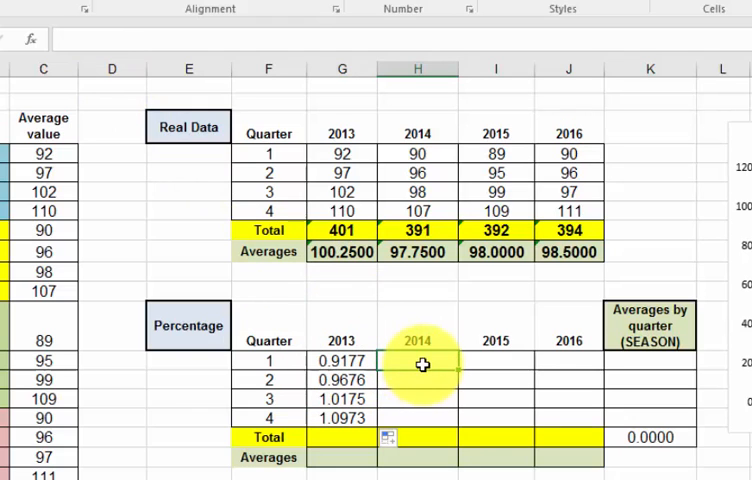
Step: Compute the 2014 quarter ratios to the 2014 average (0.9207, 0.9821…) and fill them down
left_click(416, 360)
type("=")
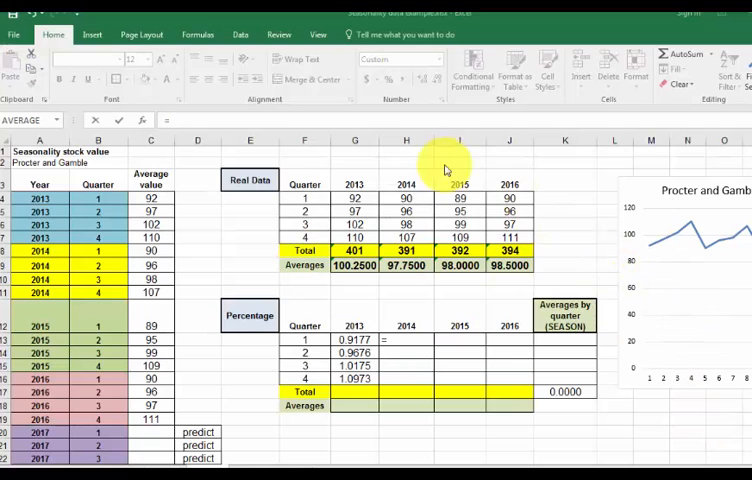
left_click(406, 198)
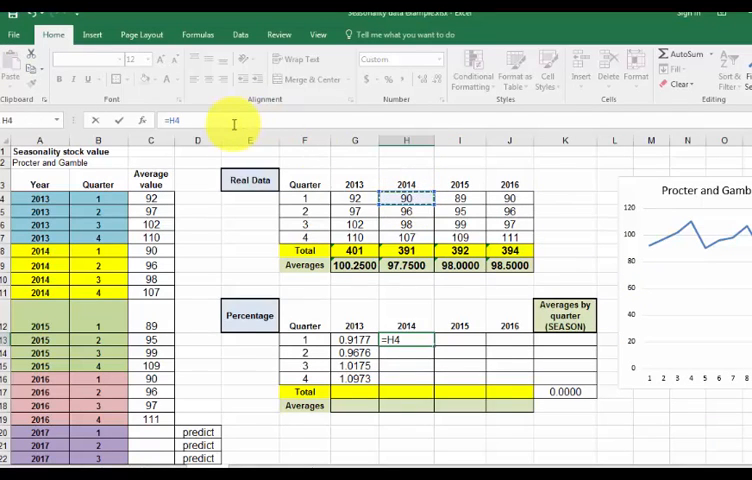
type("/")
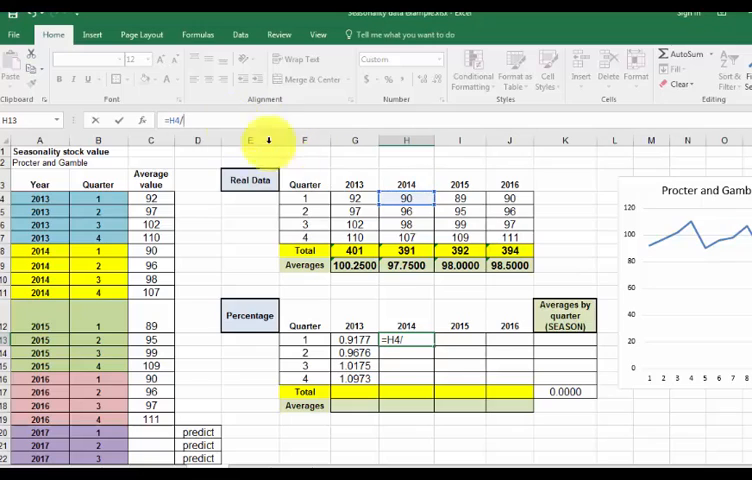
left_click(404, 264)
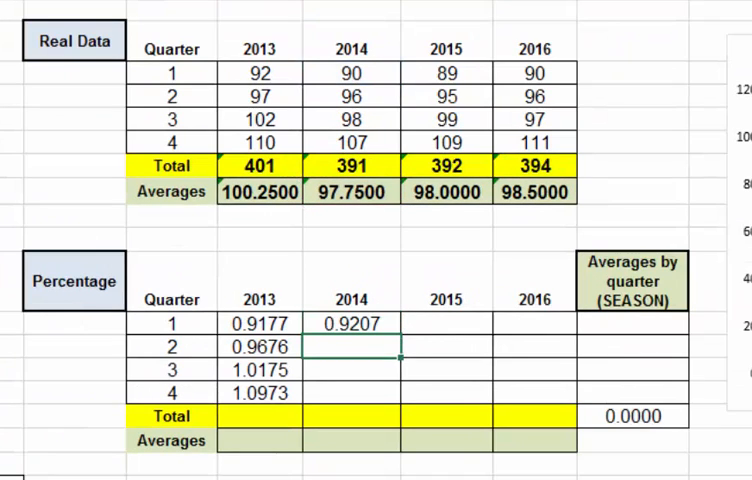
left_click(352, 324)
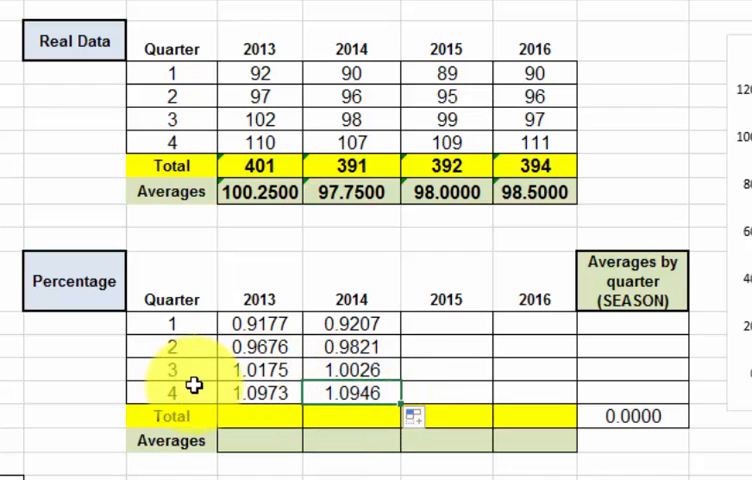
mouse_move(366, 398)
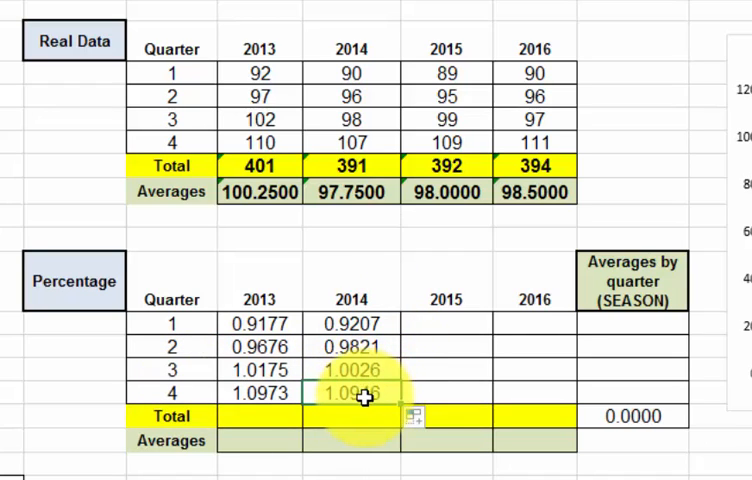
mouse_move(372, 392)
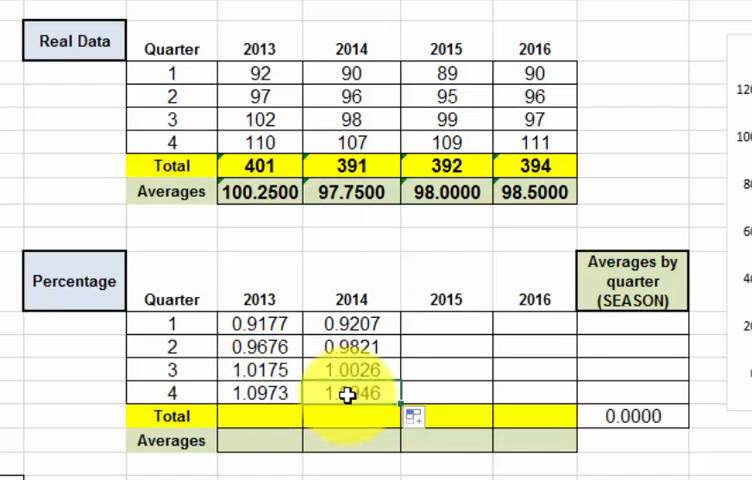
left_click(352, 392)
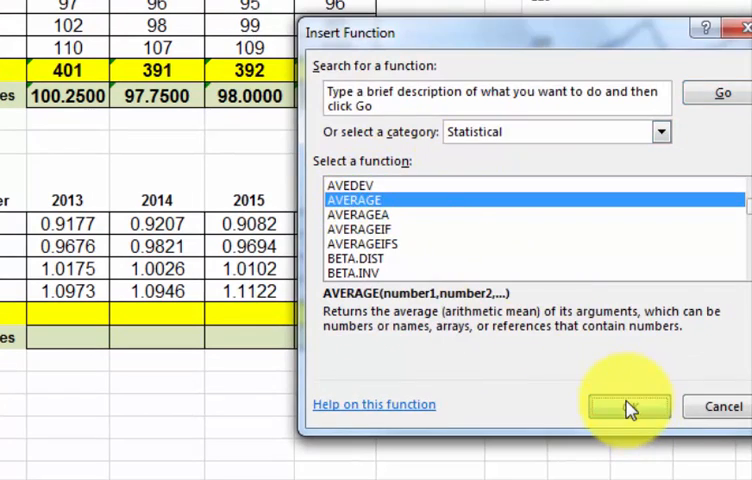
Step: Average each quarter's ratios across 2013–2016 into the SEASON column: 0.9151, 0.9734, 1.0037, 1.1078
left_click(622, 404)
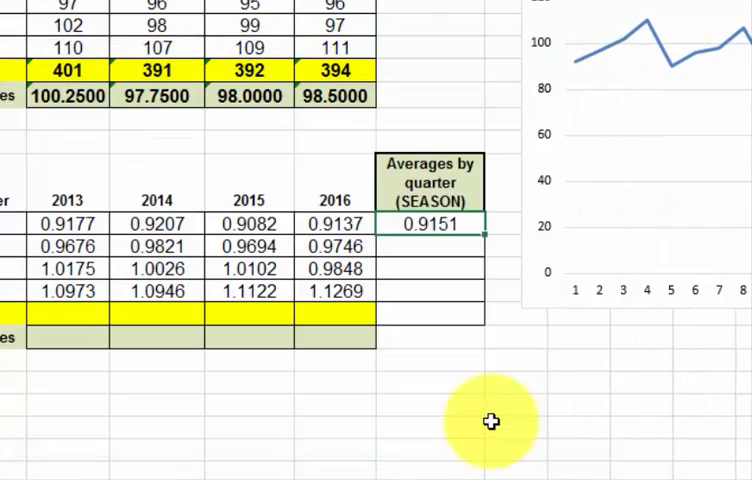
mouse_move(482, 236)
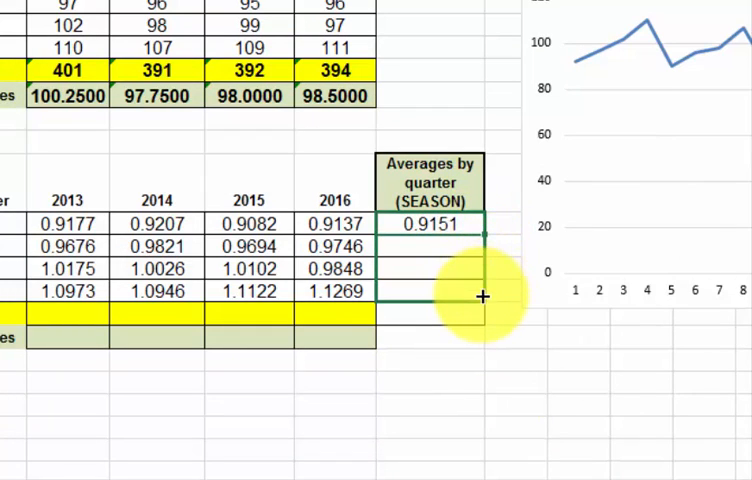
left_click_drag(484, 224, 484, 292)
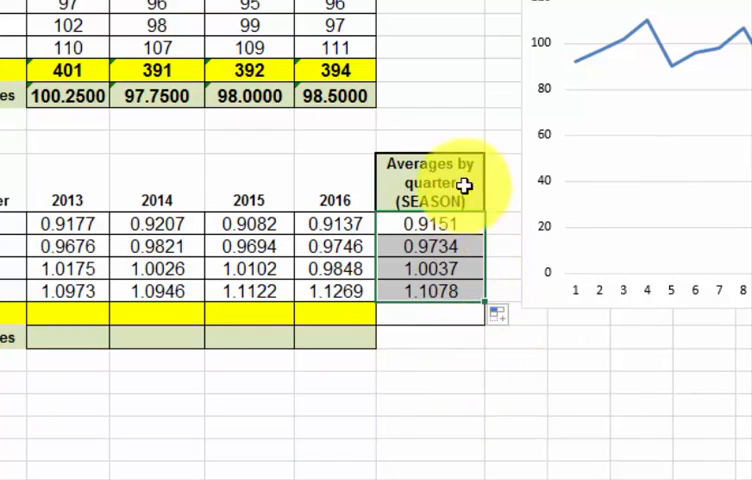
mouse_move(444, 168)
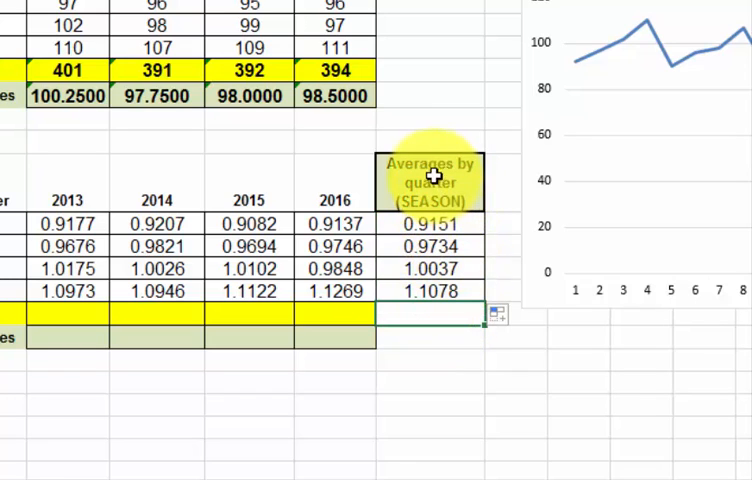
mouse_move(430, 316)
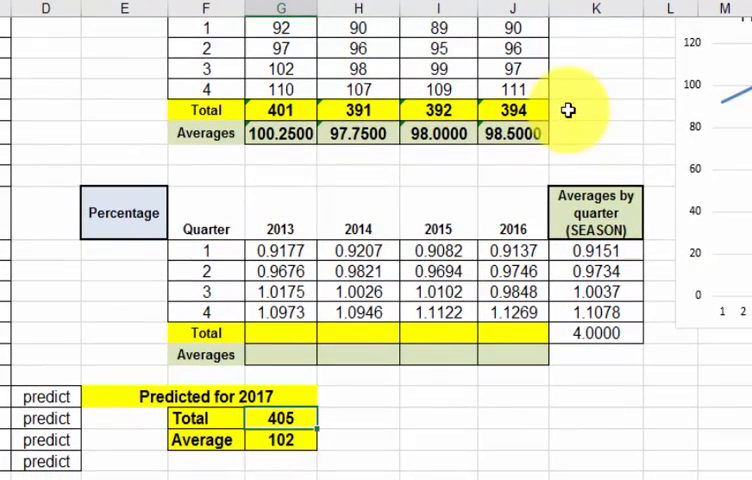
mouse_move(410, 204)
type("=K13")
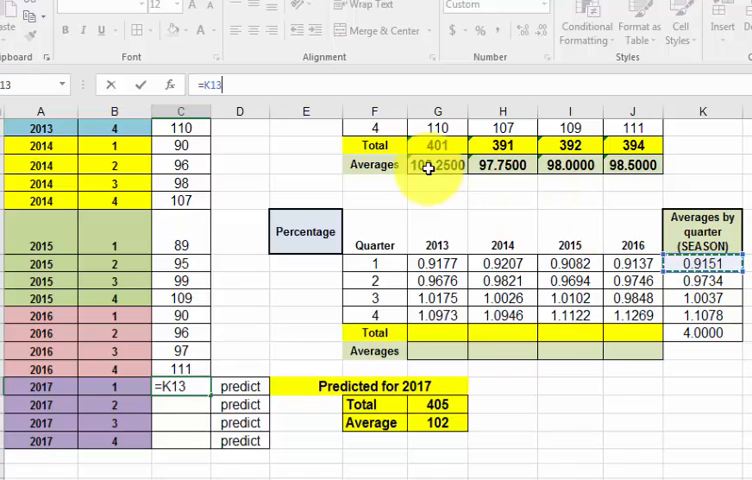
Step: Multiply the quarter 1 seasonal index by the predicted 2017 average of 102, giving 93.34
type("*")
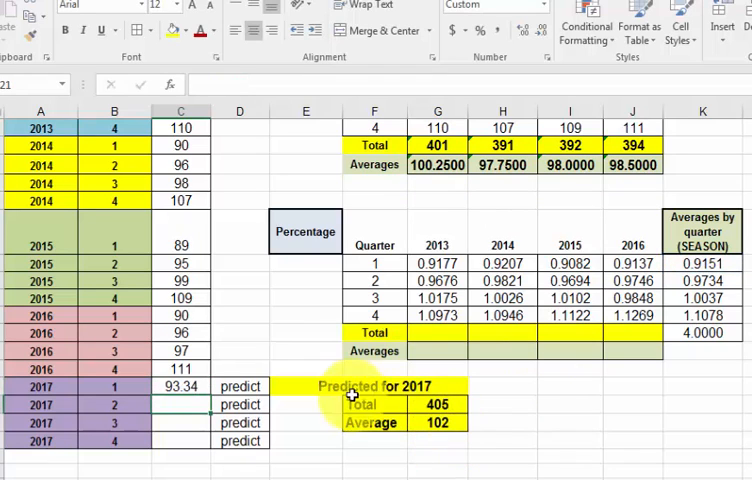
left_click(180, 388)
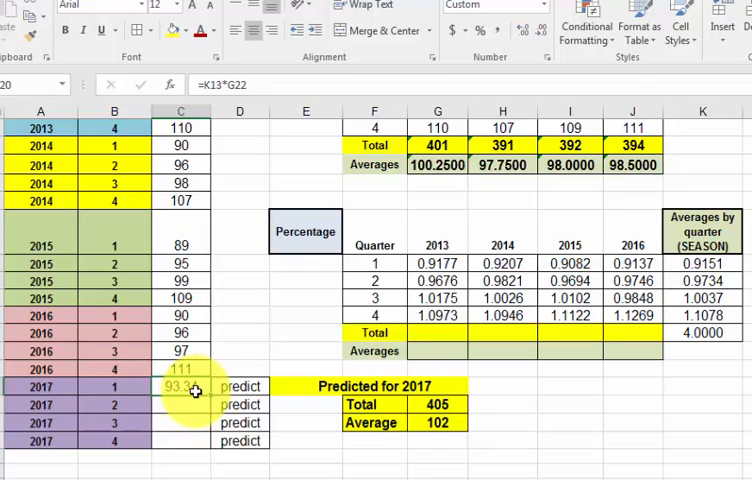
scroll("down", 3)
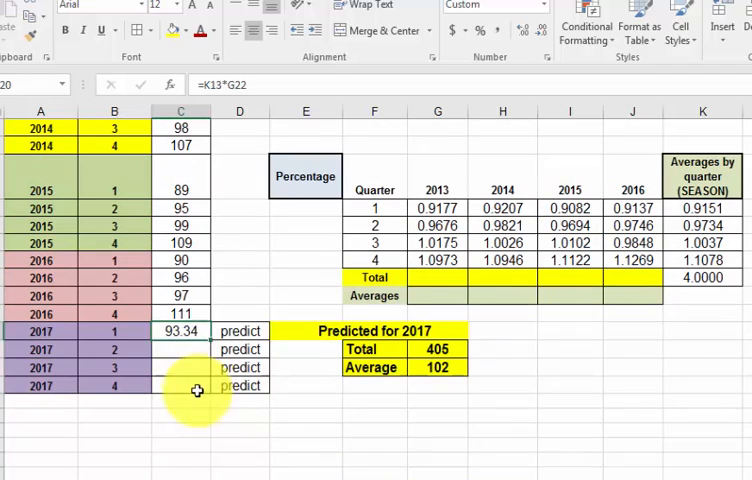
mouse_move(242, 218)
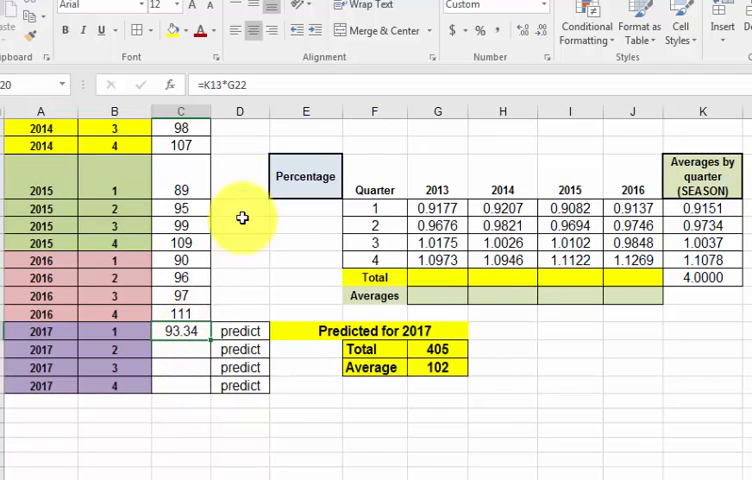
mouse_move(184, 332)
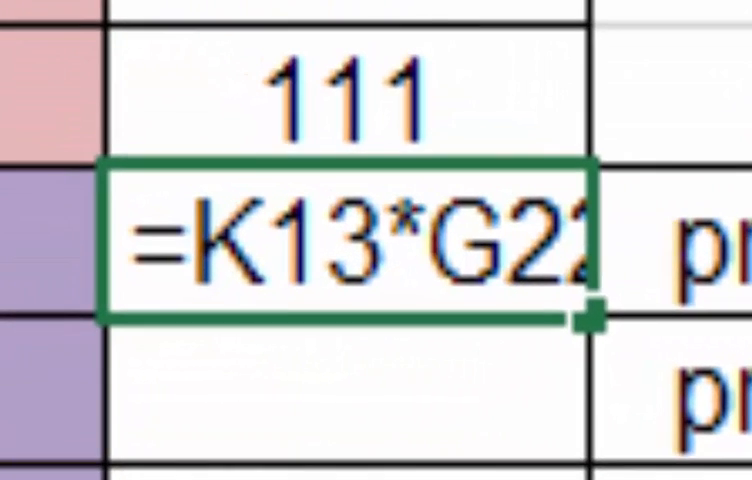
Step: Lock the predicted average with F4 and fill the formula down to get 93.34, 99.29, 102.38, 112.99
key("F4")
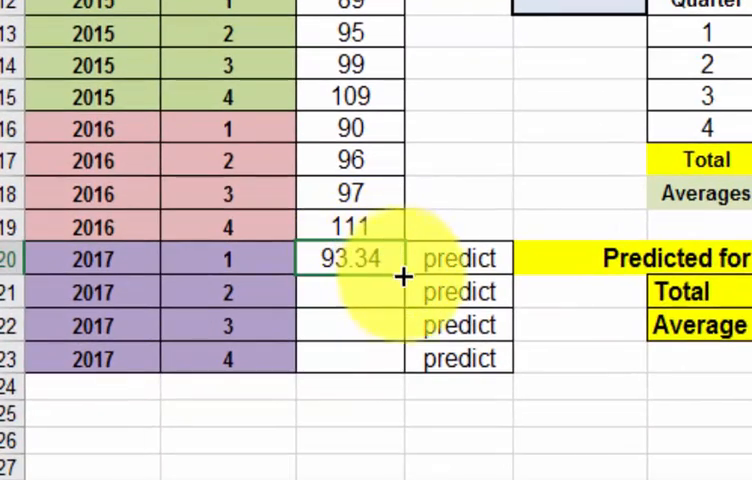
left_click_drag(400, 258, 400, 358)
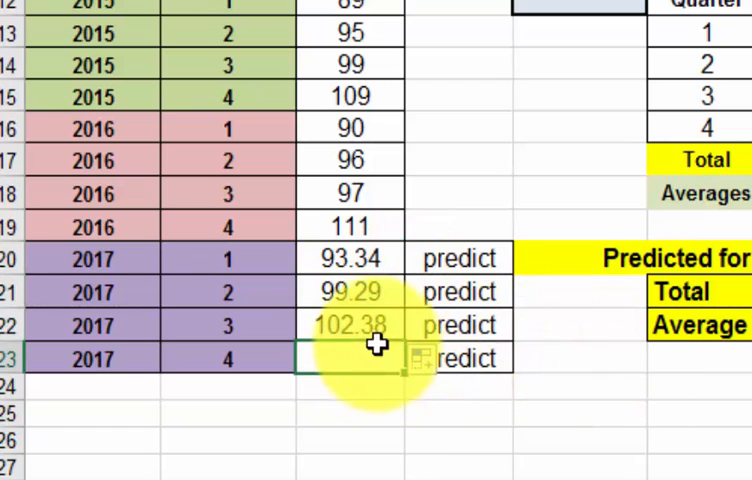
left_click(350, 324)
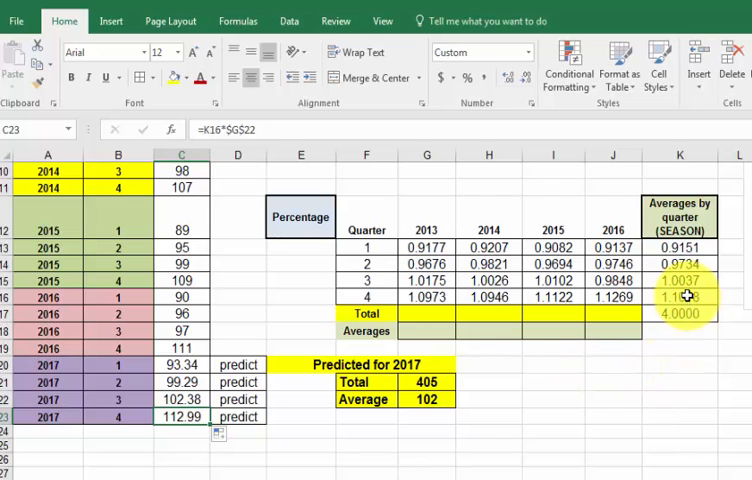
Step: Verify the quarter 4 seasonal average and prediction formulas
left_click(680, 296)
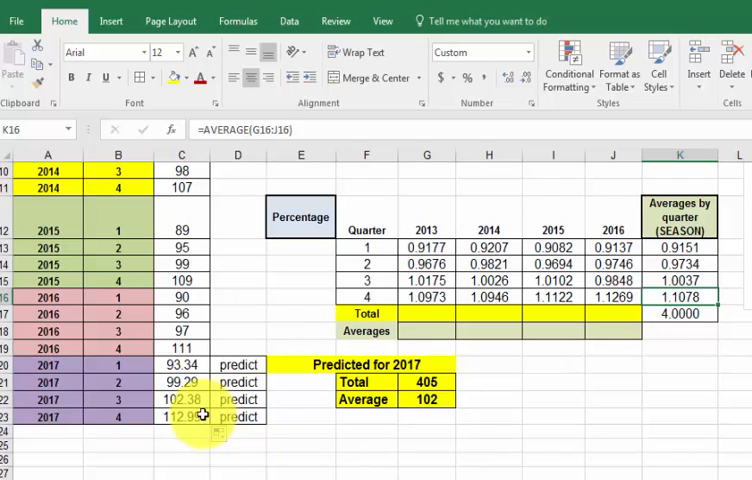
left_click(180, 416)
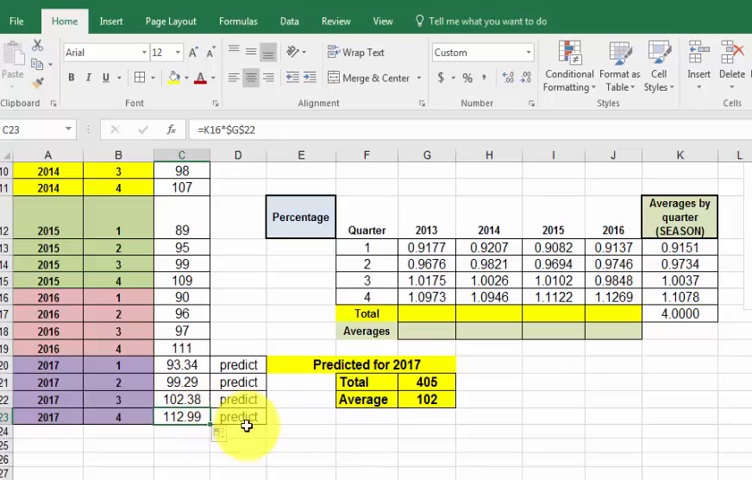